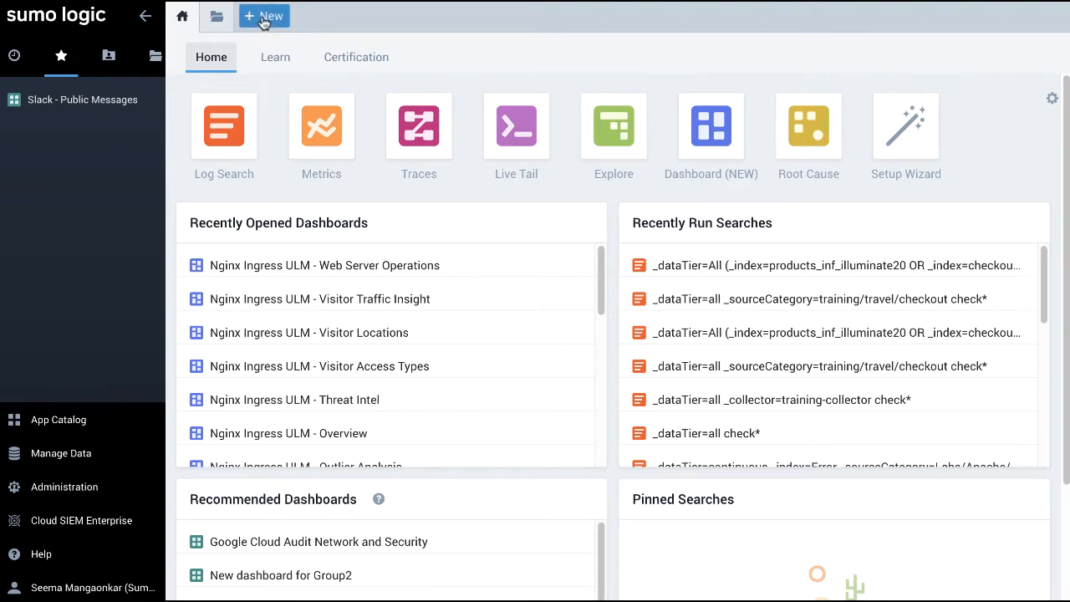
Start a new blank Log Search from + New and show its more-options menu
click(264, 16)
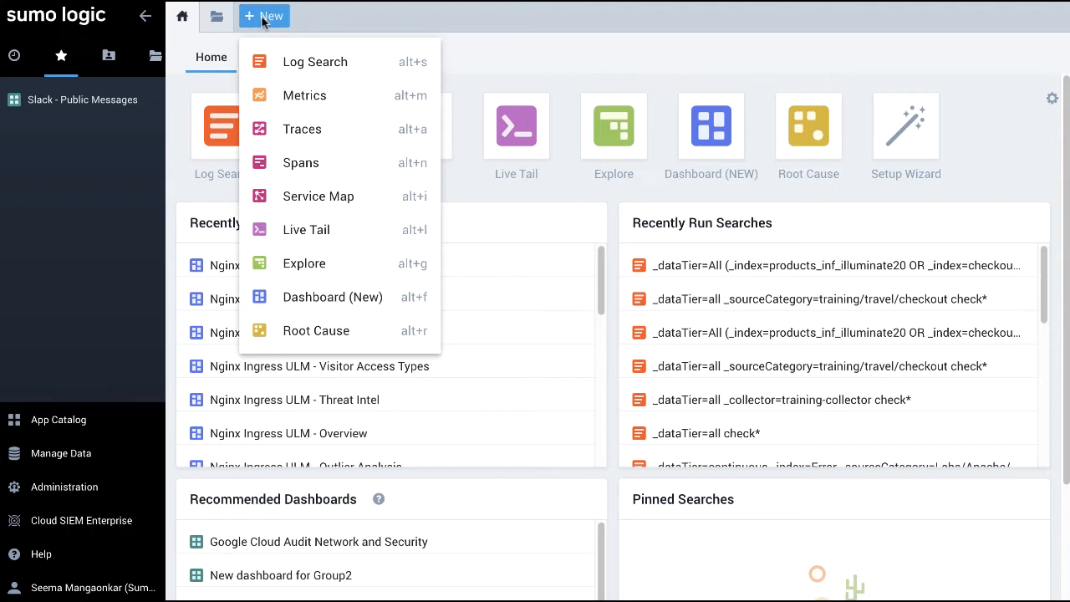
mouse_move(316, 61)
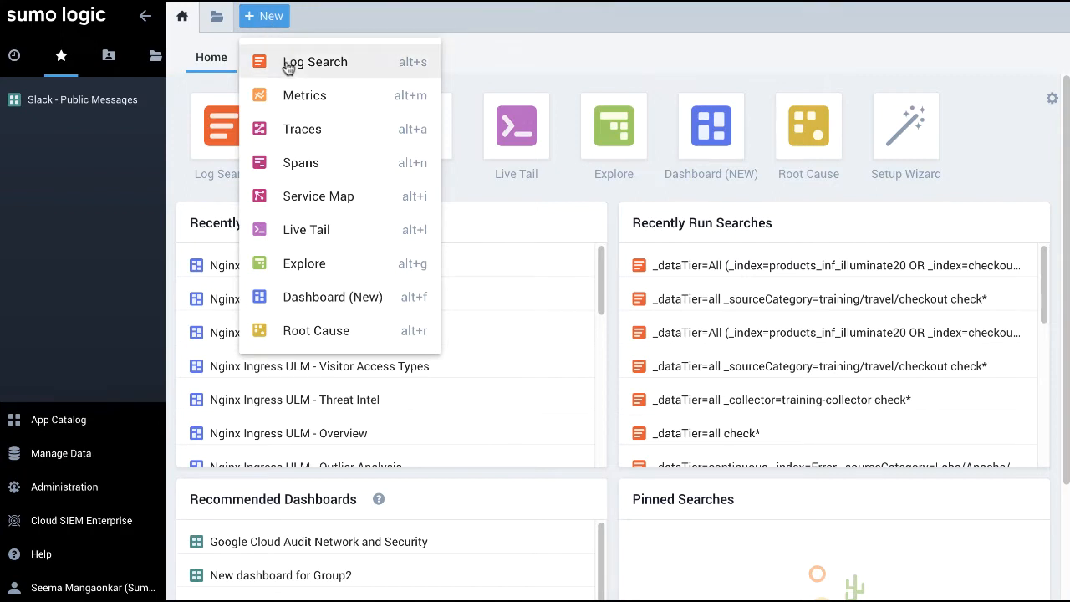
click(314, 61)
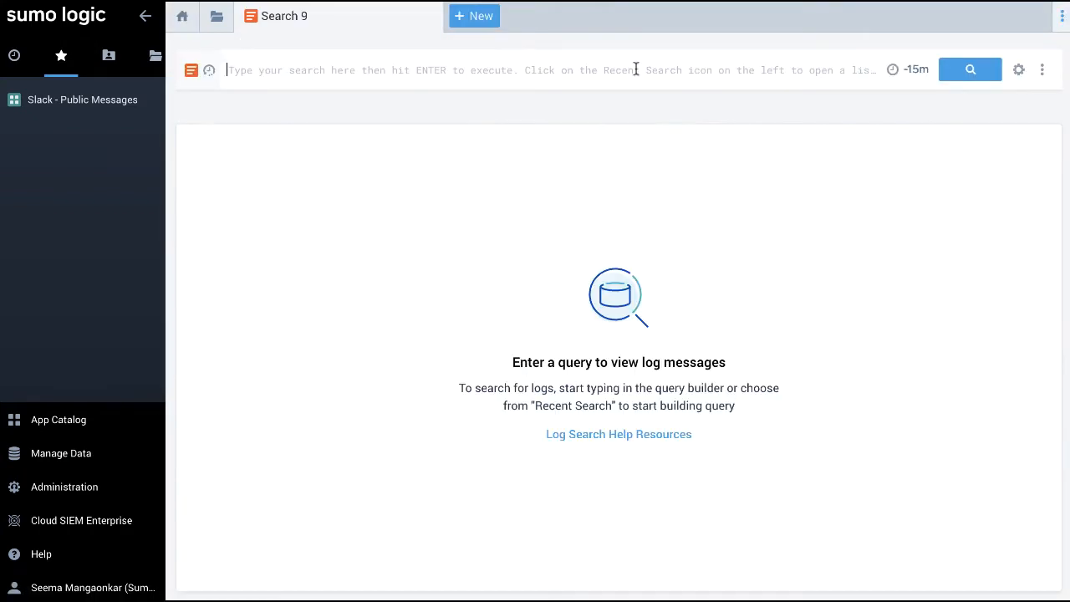
click(1041, 70)
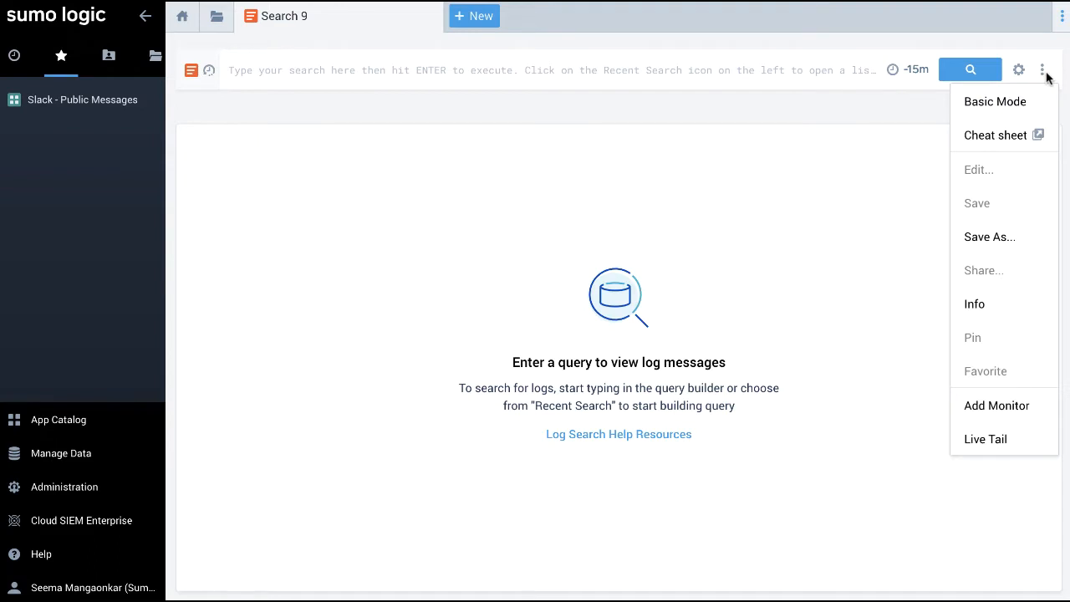
mouse_move(994, 102)
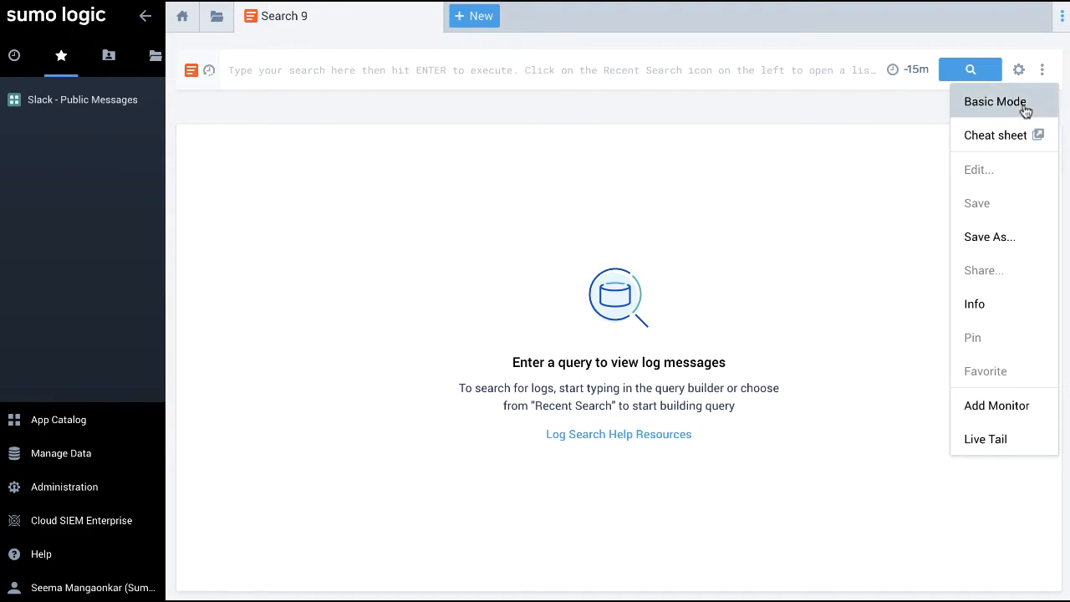
Switch the search to Basic Mode and list the Data Tier choices, with only Continuous ticked
click(994, 101)
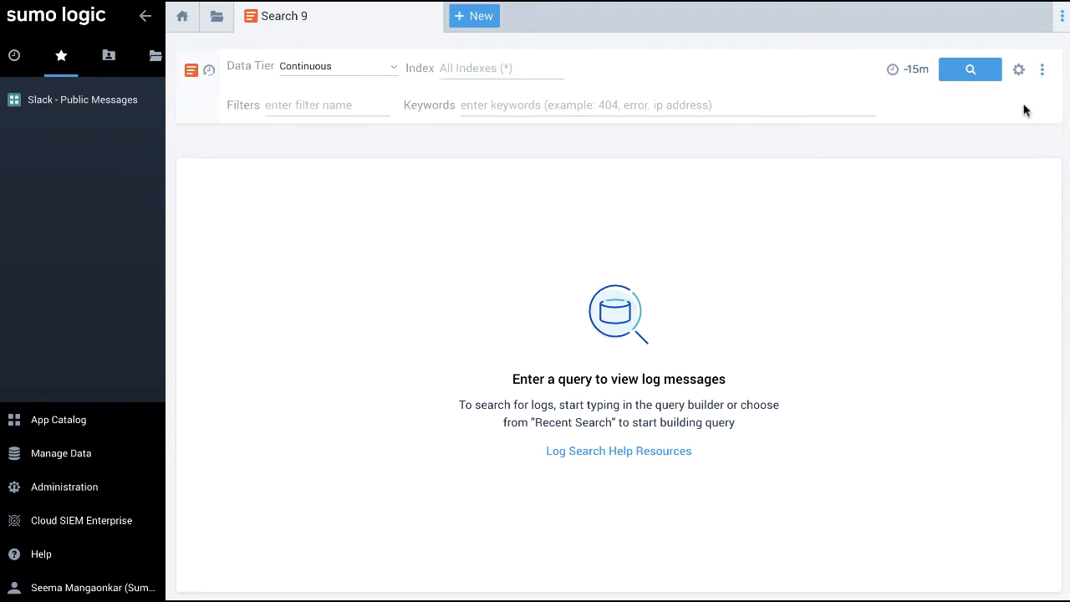
mouse_move(984, 120)
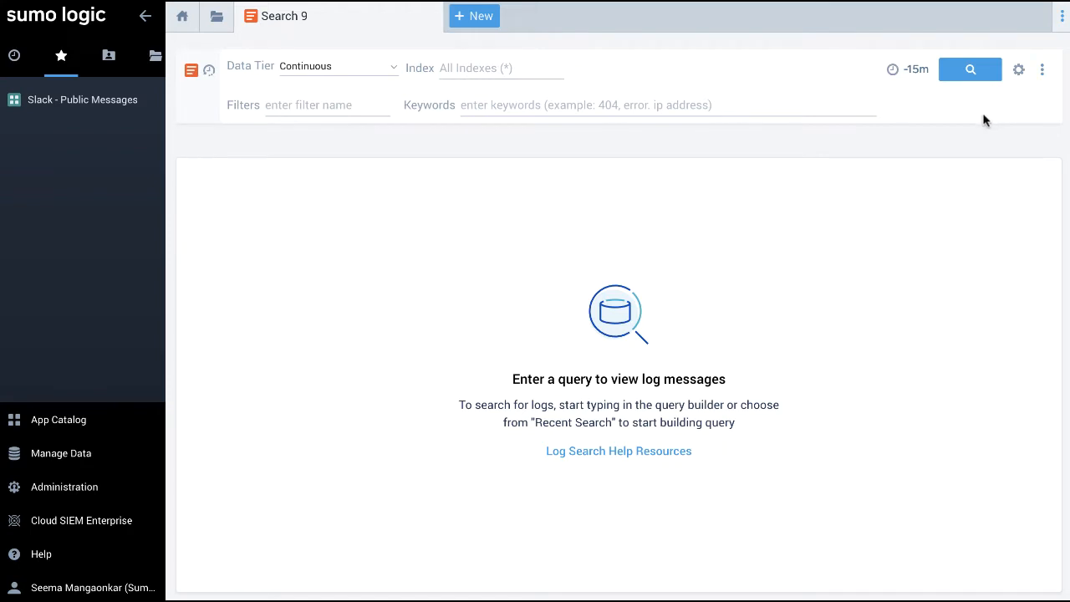
click(585, 104)
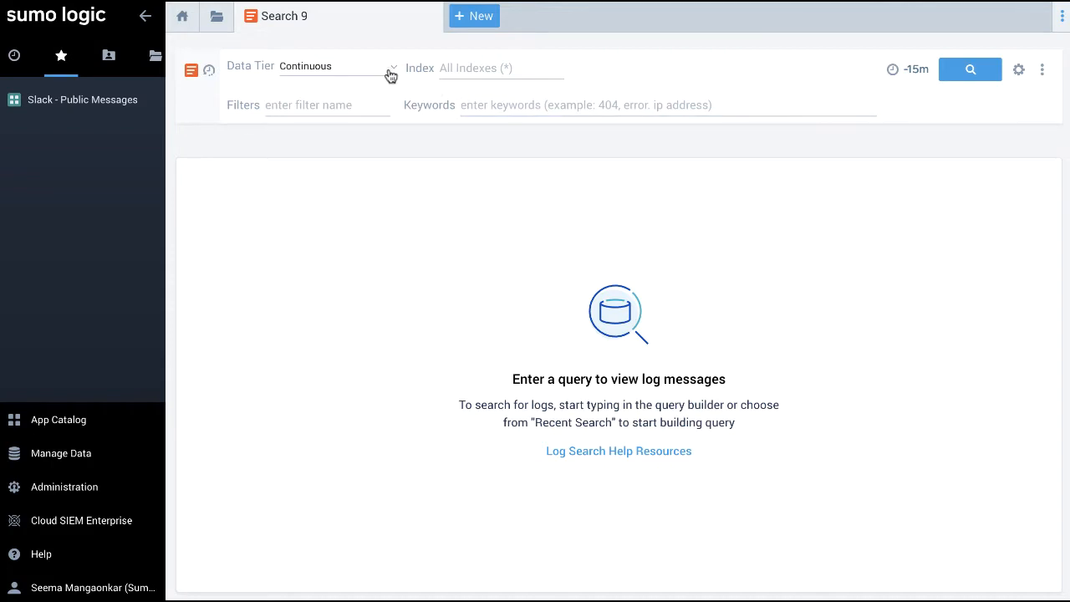
click(500, 68)
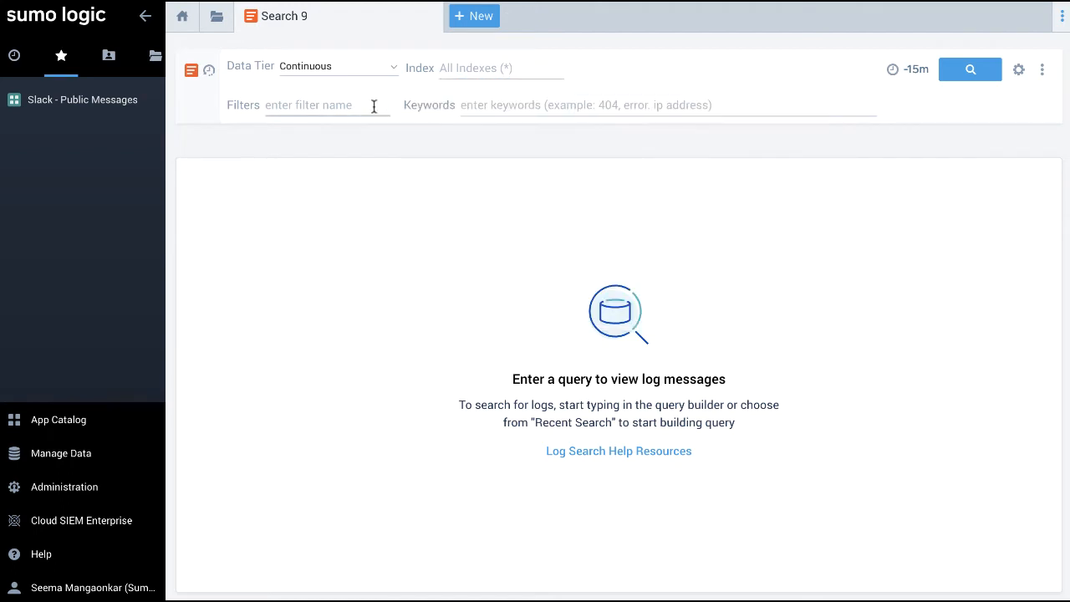
click(326, 104)
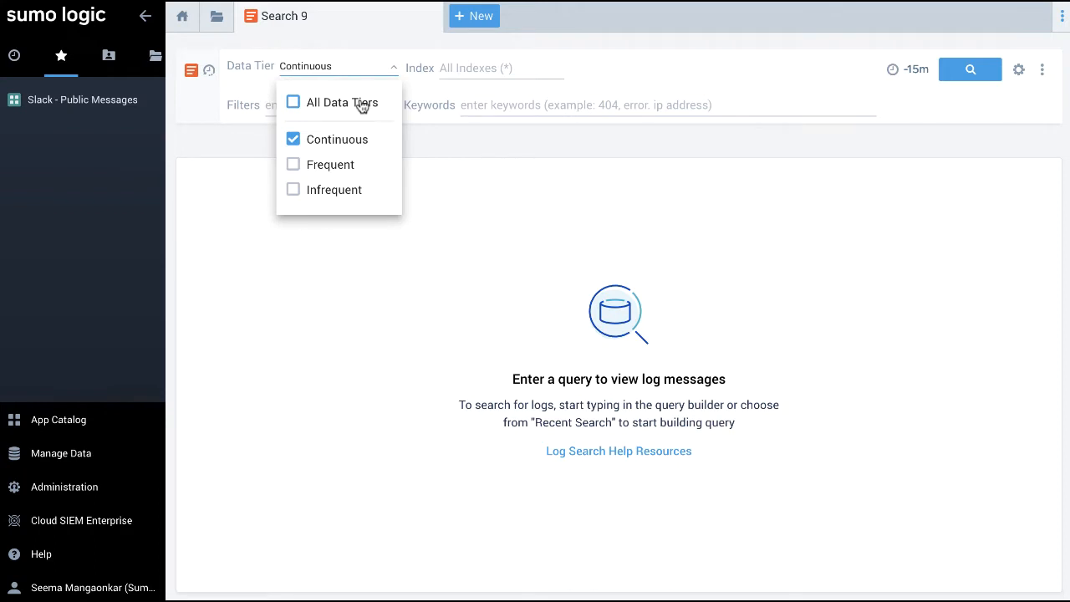
Include All Data Tiers in the search, giving an estimated 2.85 MB scan size
click(292, 101)
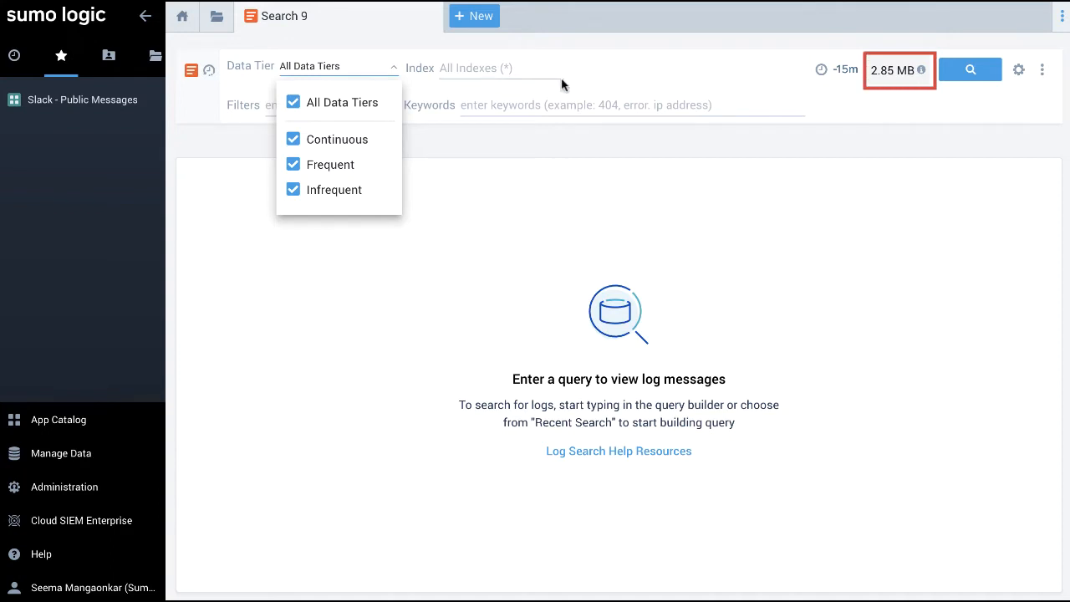
mouse_move(567, 79)
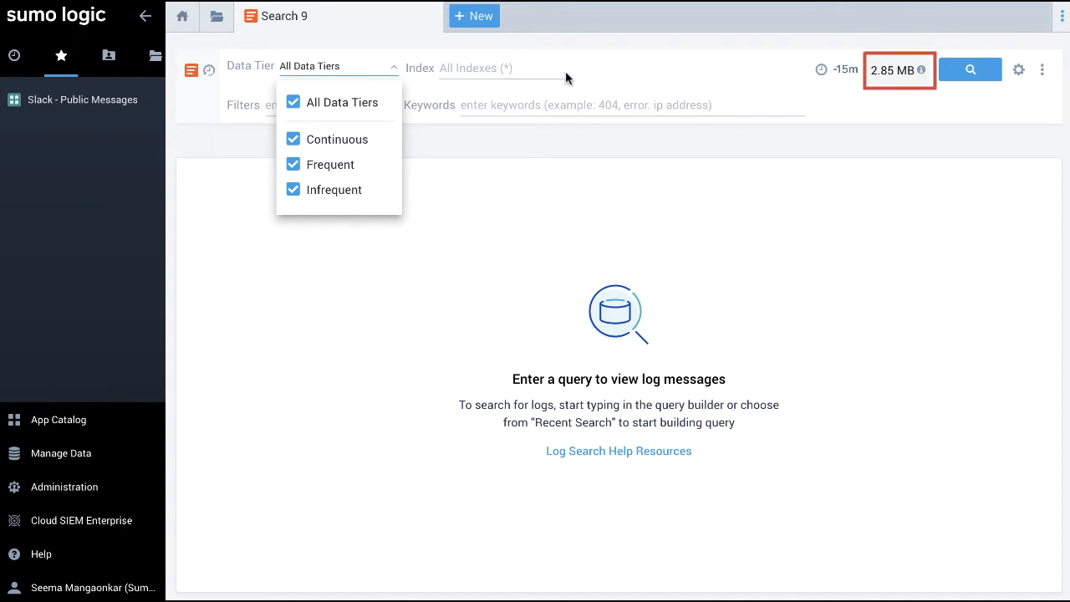
click(339, 66)
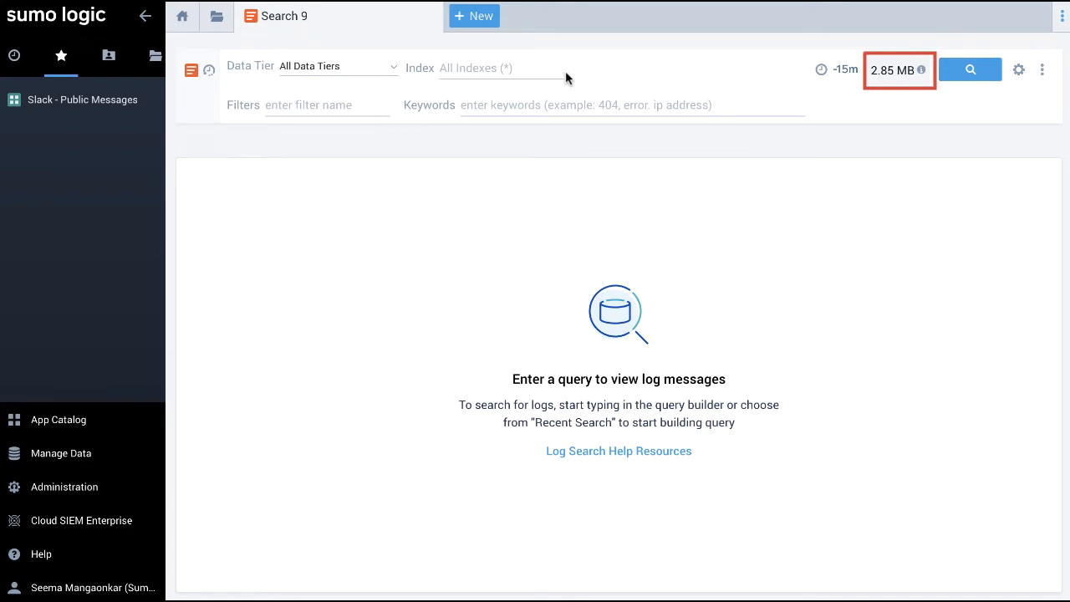
mouse_move(707, 77)
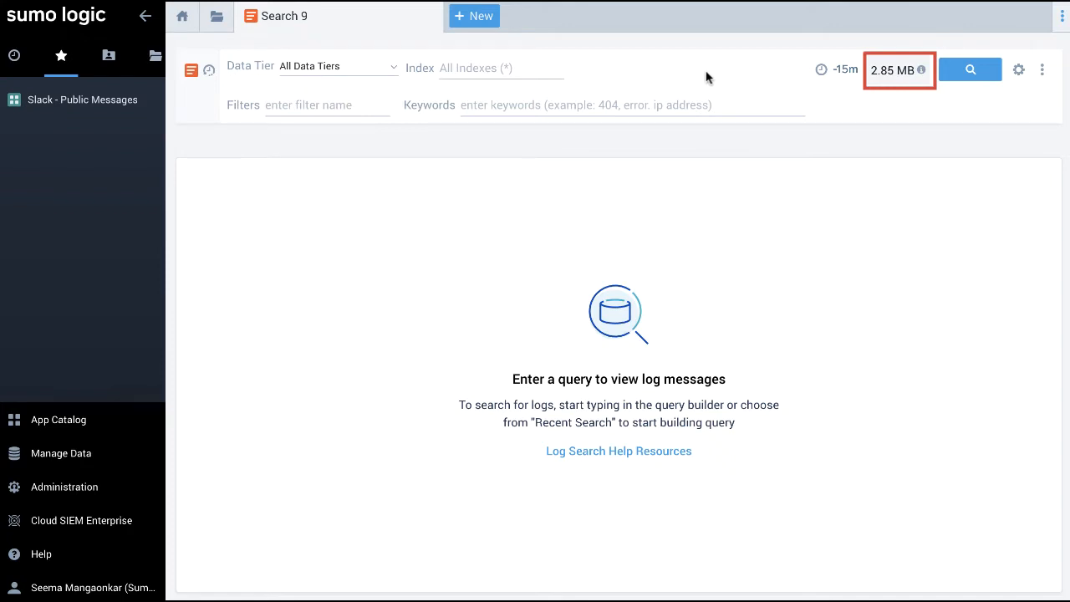
mouse_move(898, 70)
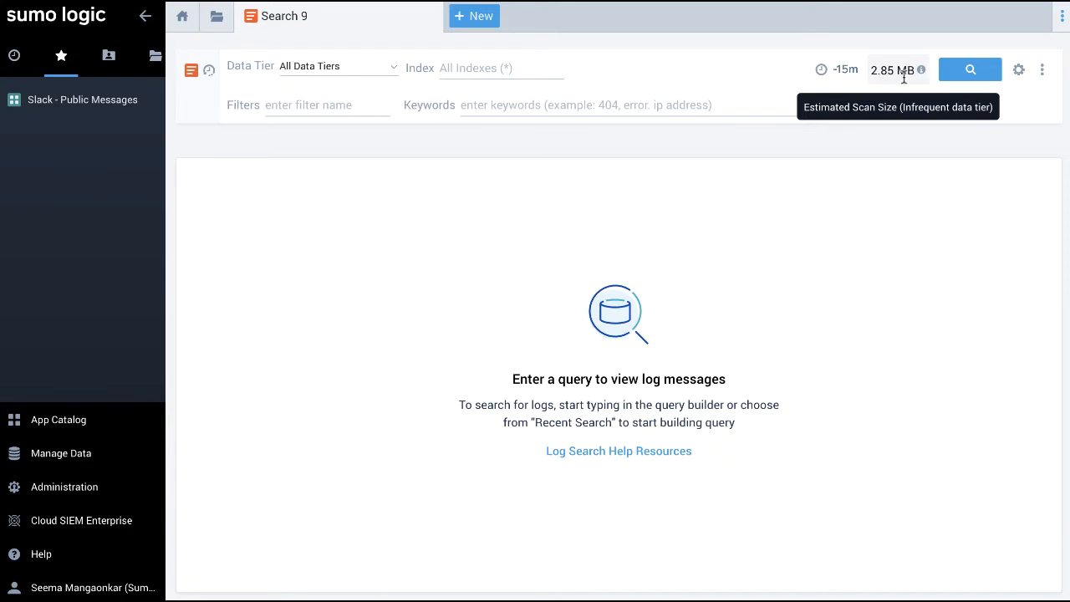
mouse_move(592, 90)
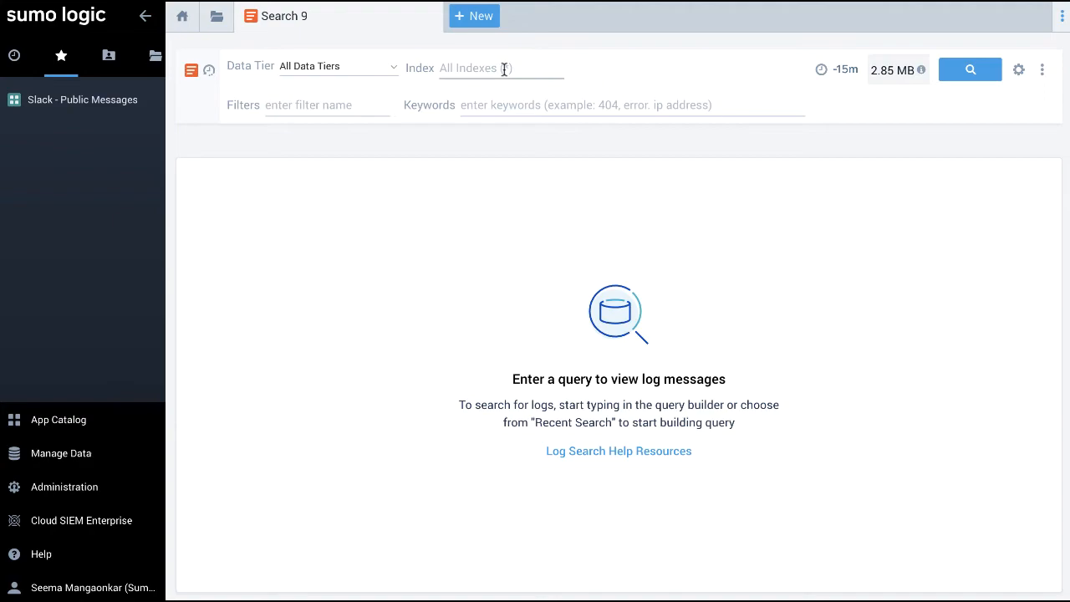
Select the checkout_cont_Illuminate20 and checkout_inf_illuminate20 indexes, lowering the scan estimate to 1.96 MB
click(501, 68)
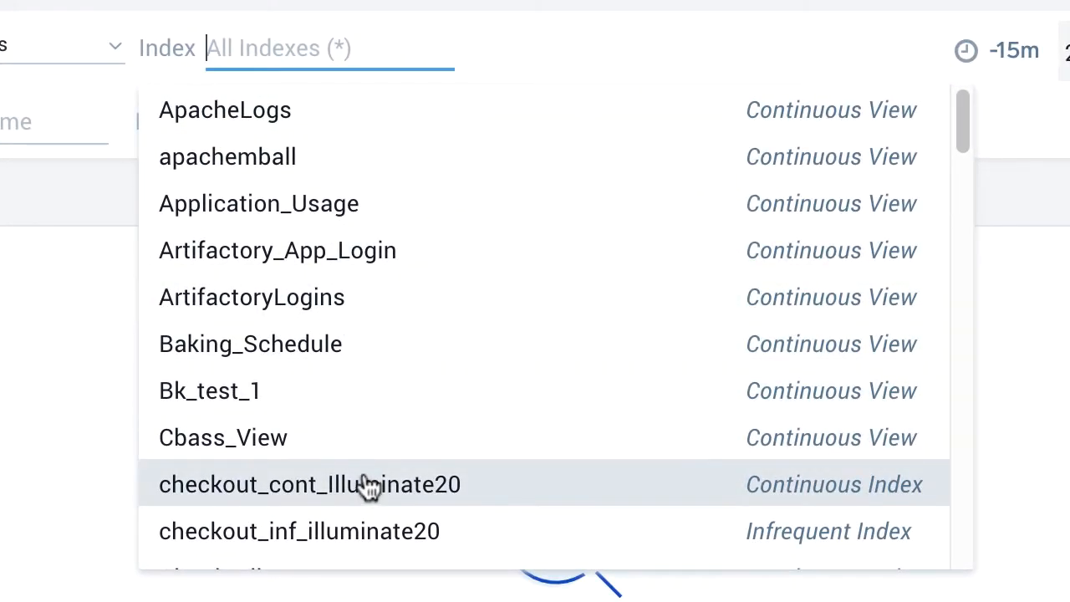
mouse_move(360, 531)
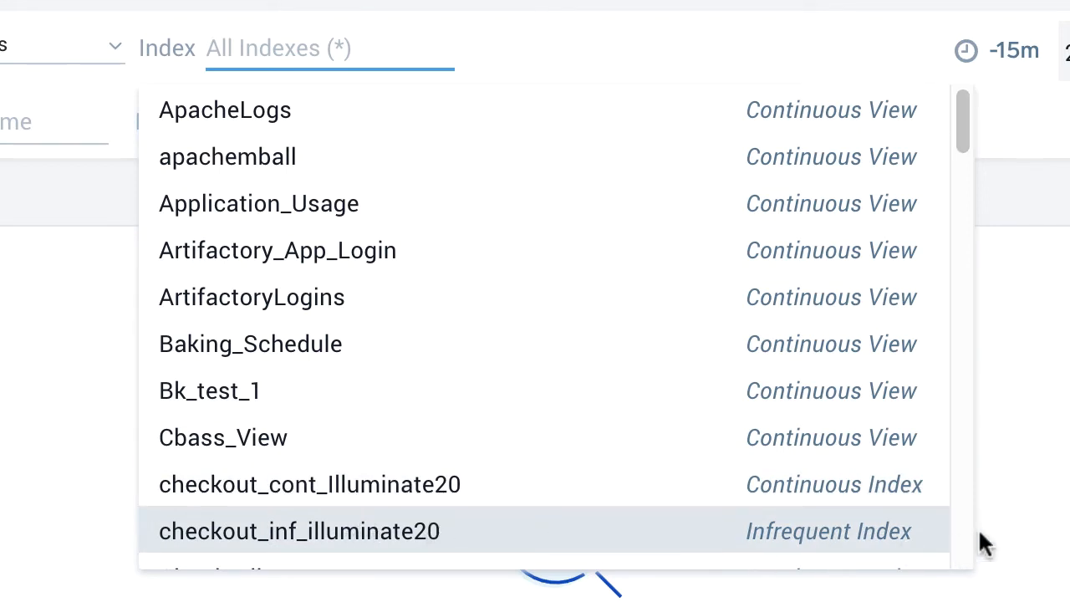
scroll(down, 3)
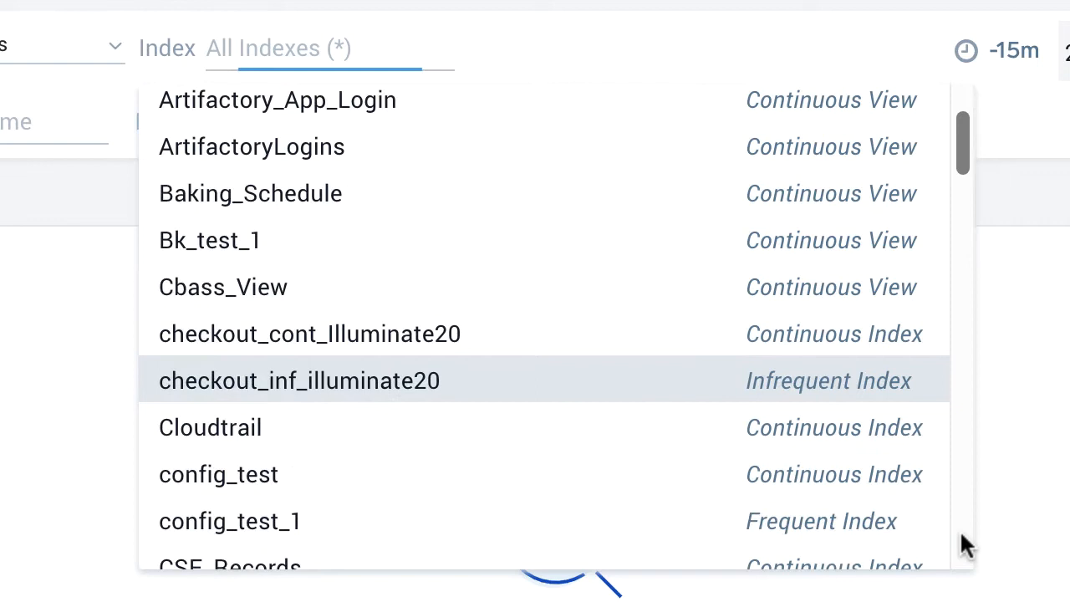
scroll(down, 3)
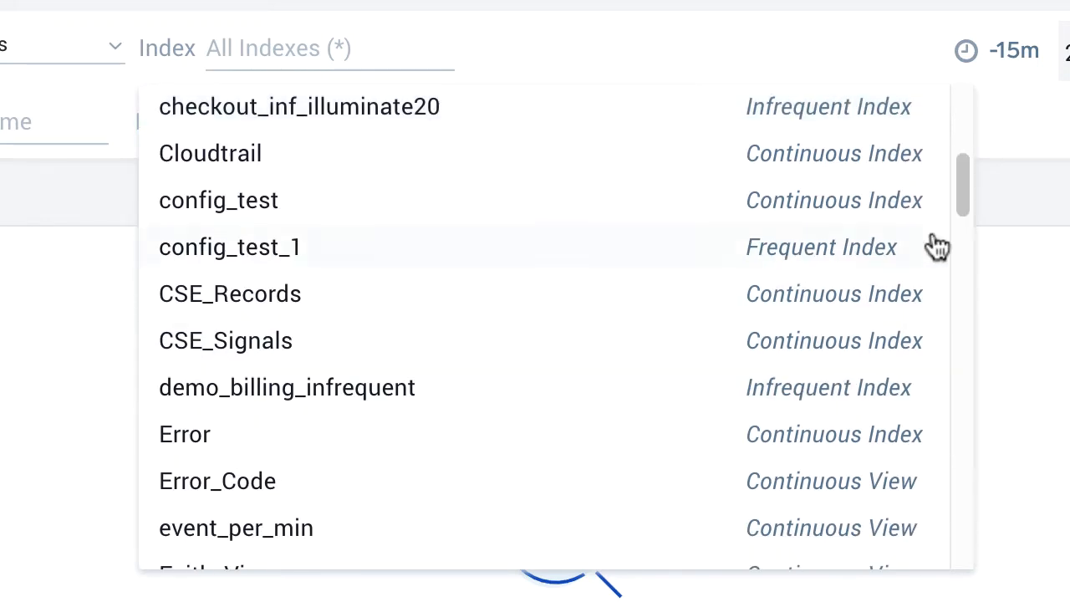
scroll(down, 3)
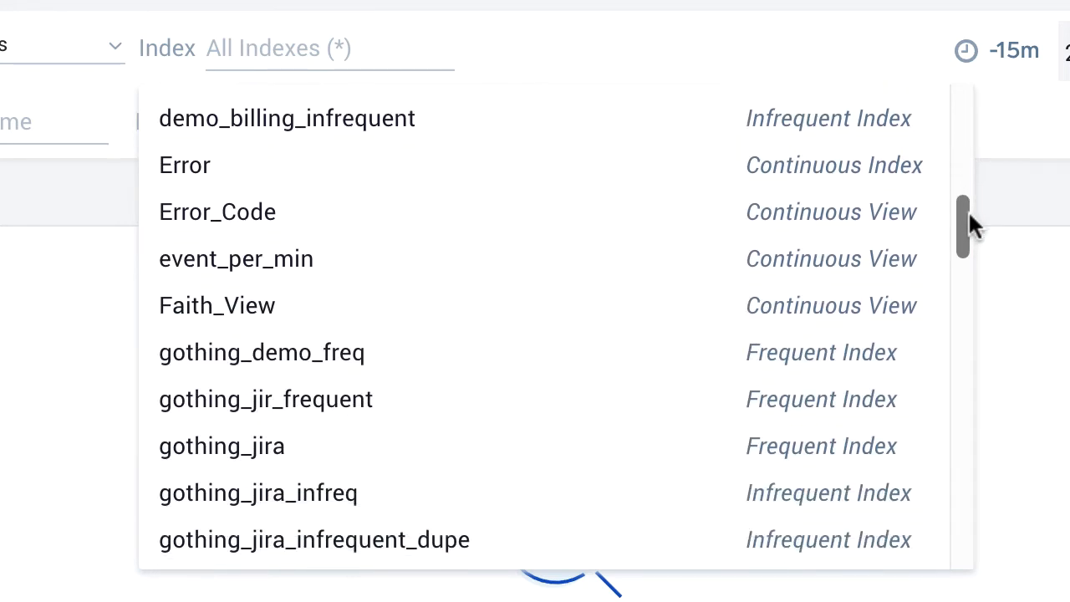
scroll(down, 3)
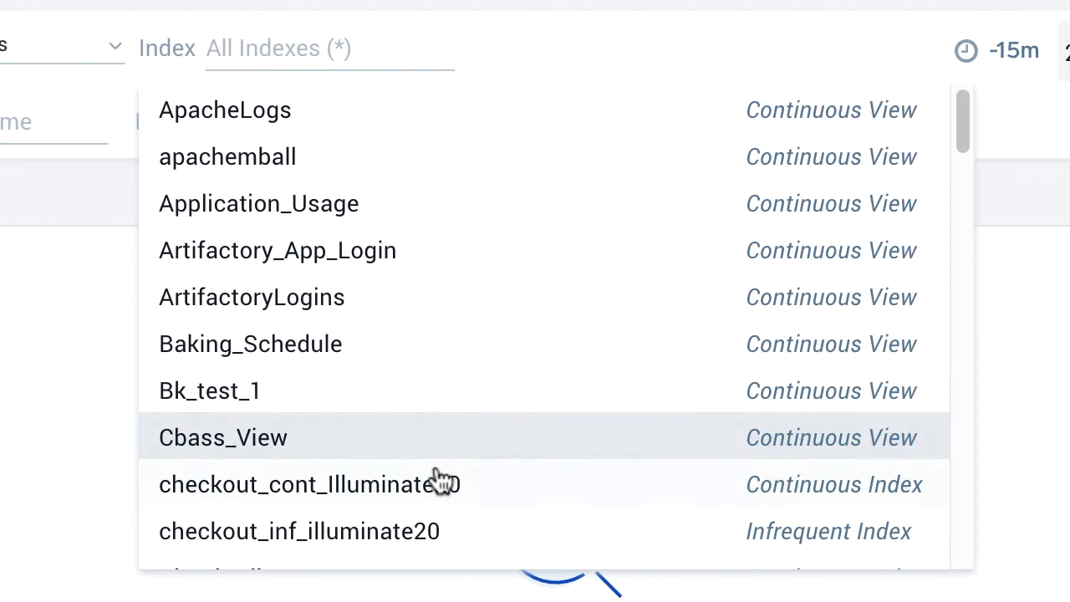
mouse_move(431, 485)
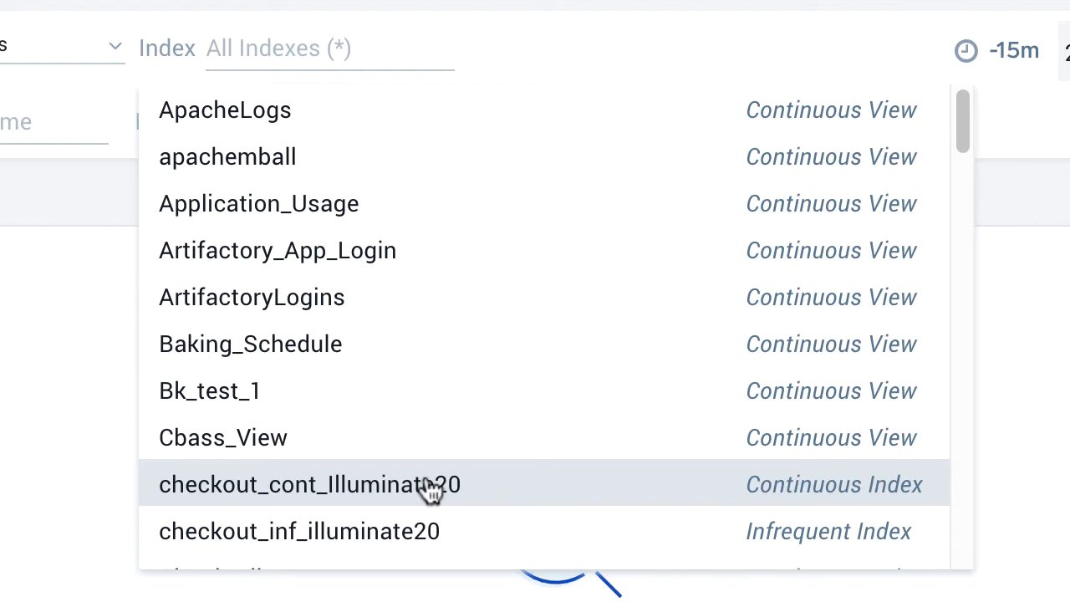
click(307, 484)
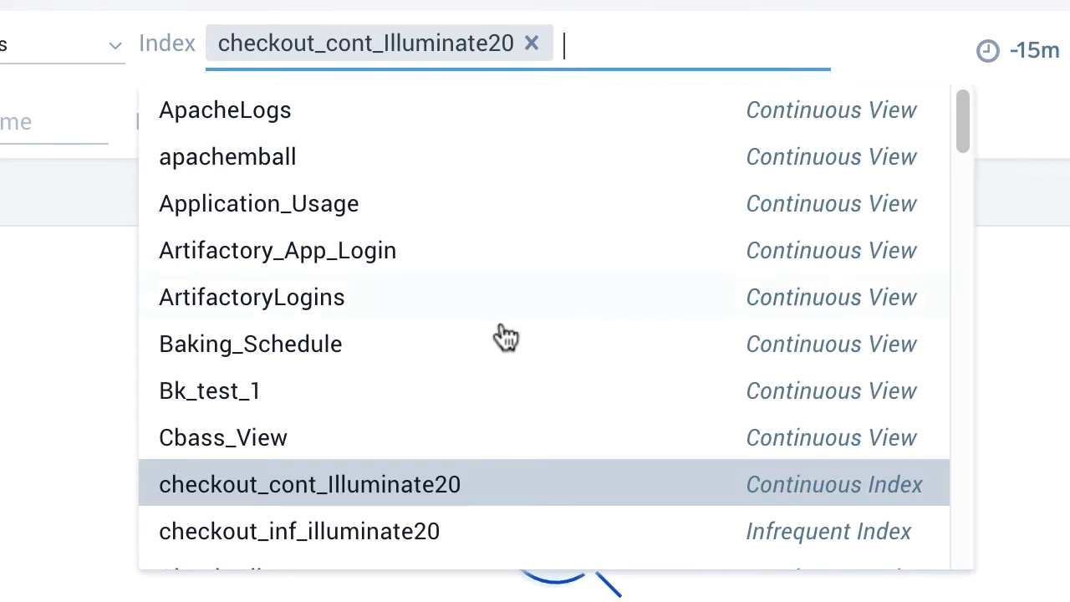
mouse_move(376, 539)
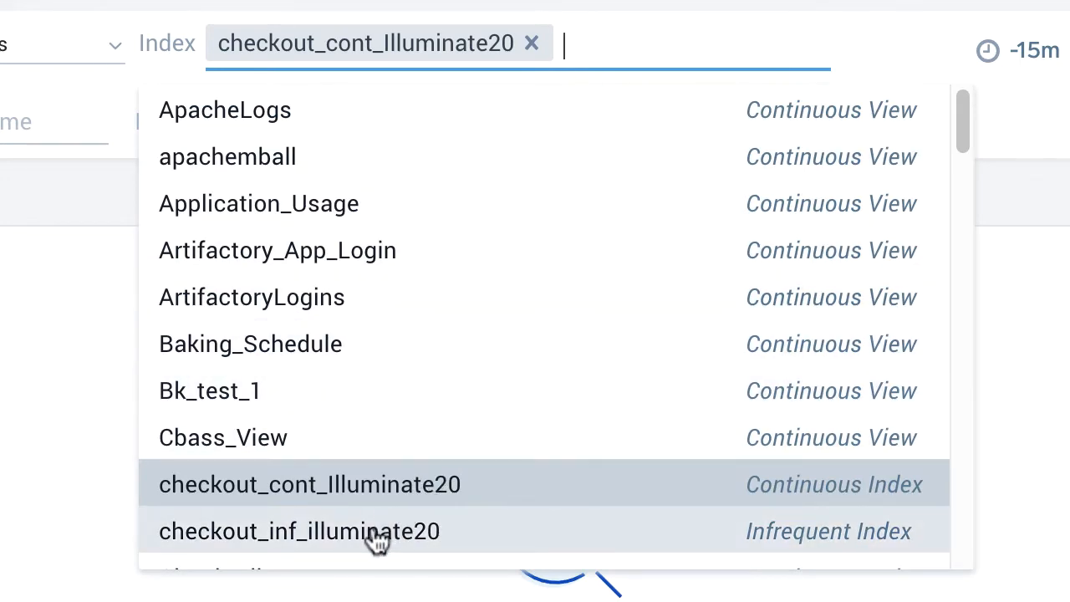
click(299, 531)
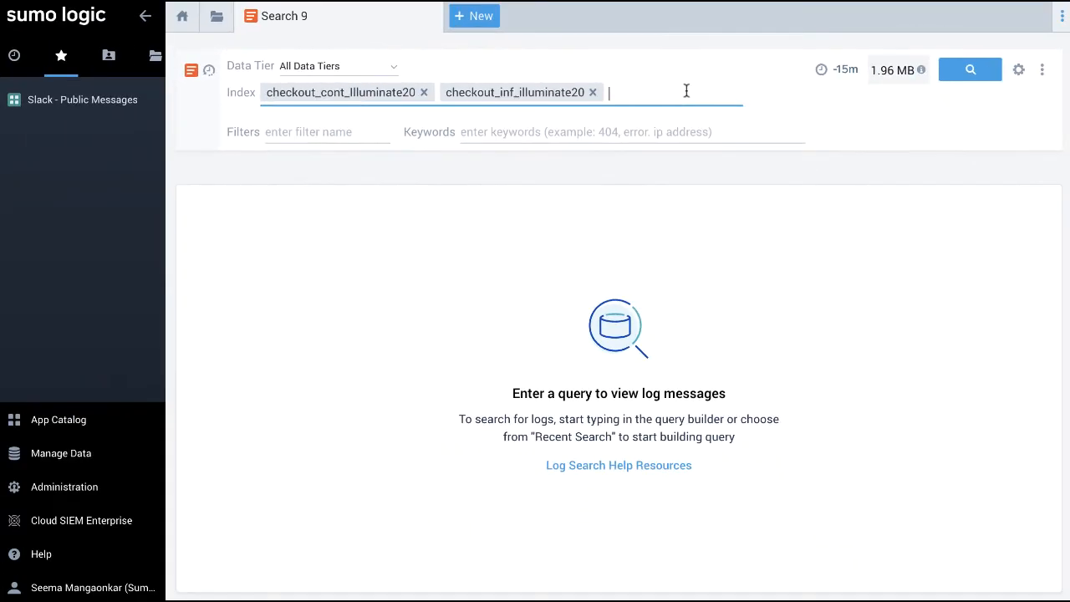
Leave the index list and begin adding a filter to the search
click(686, 92)
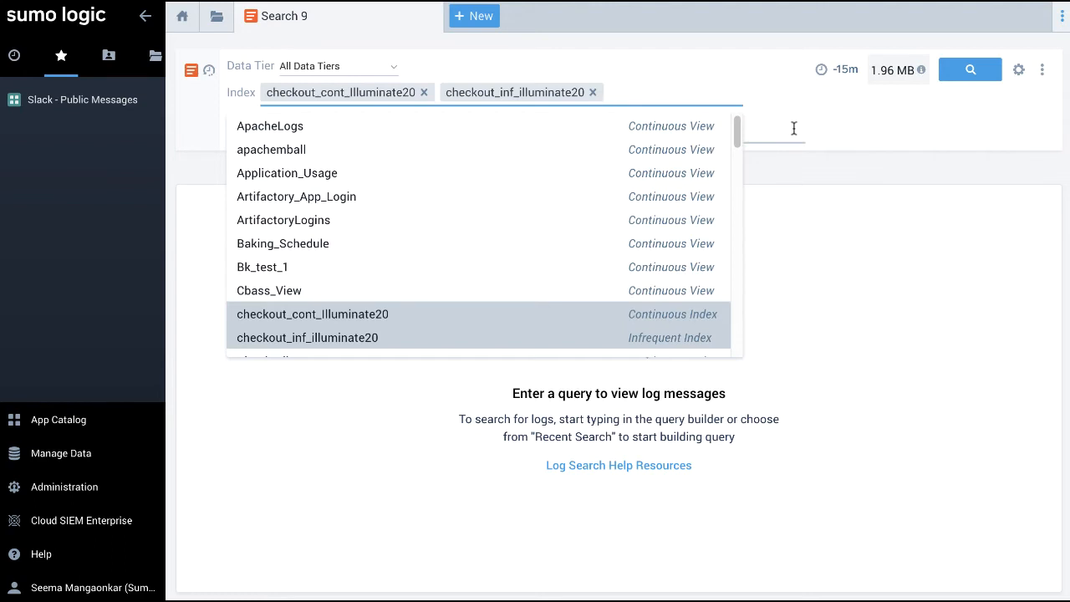
mouse_move(836, 131)
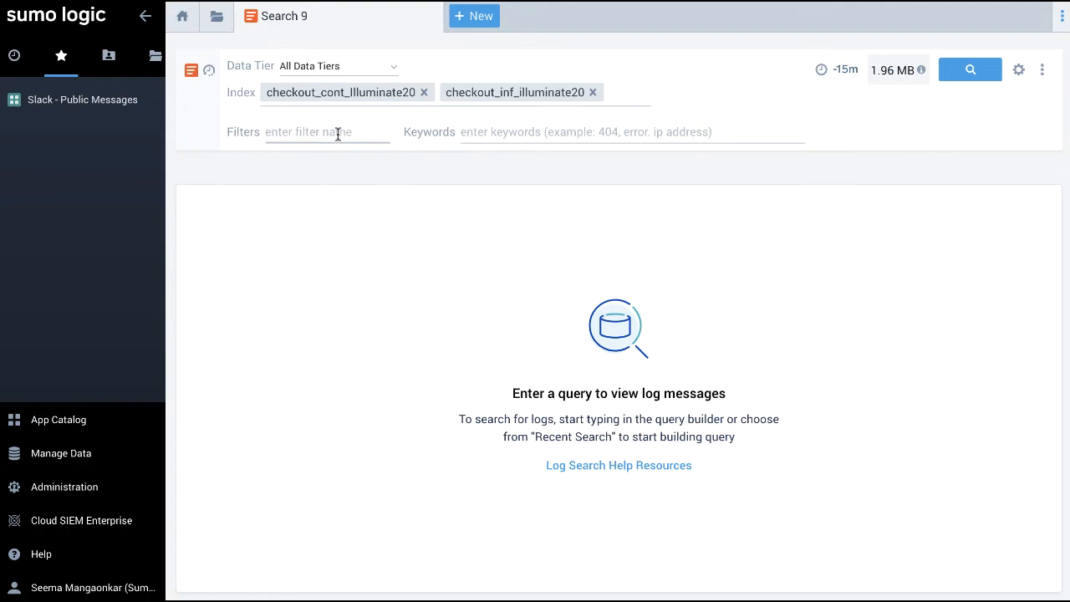
click(327, 131)
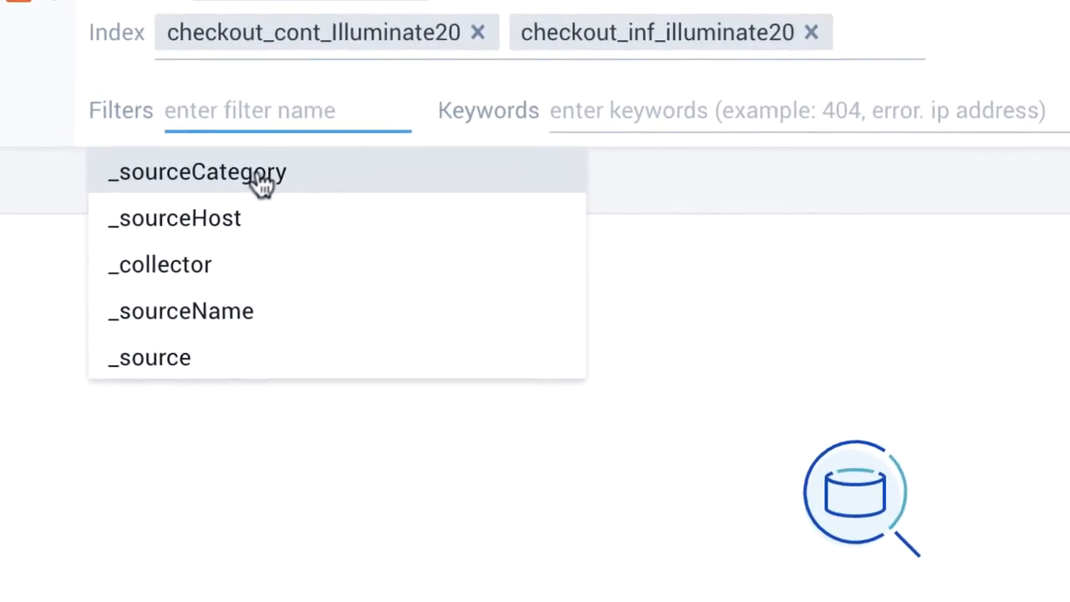
Add a _sourceCategory=training/travel/checkout filter, keeping the 1.96 MB scan estimate
click(199, 171)
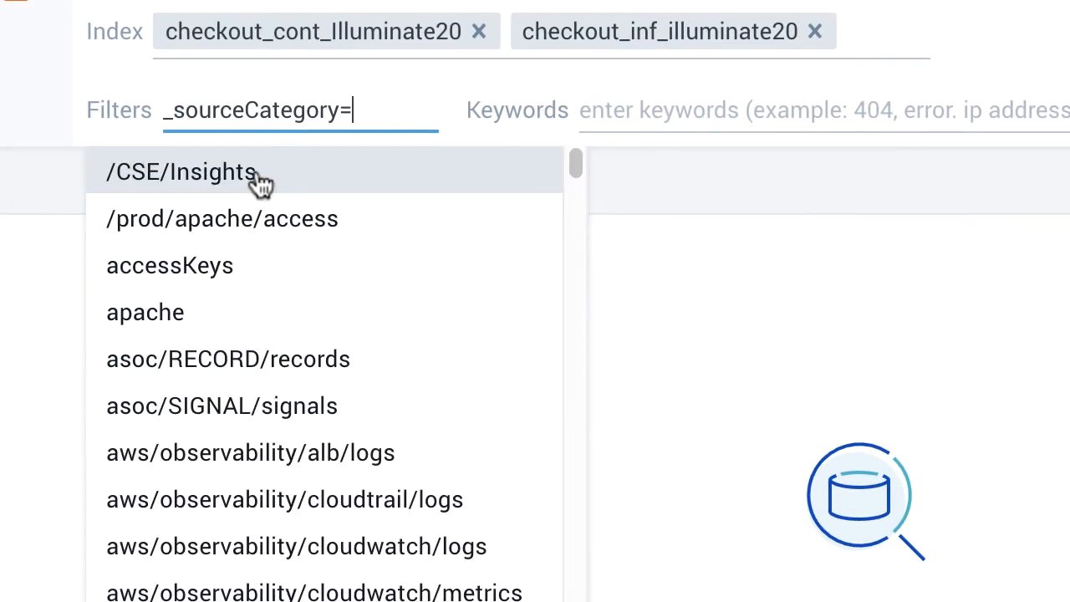
mouse_move(372, 110)
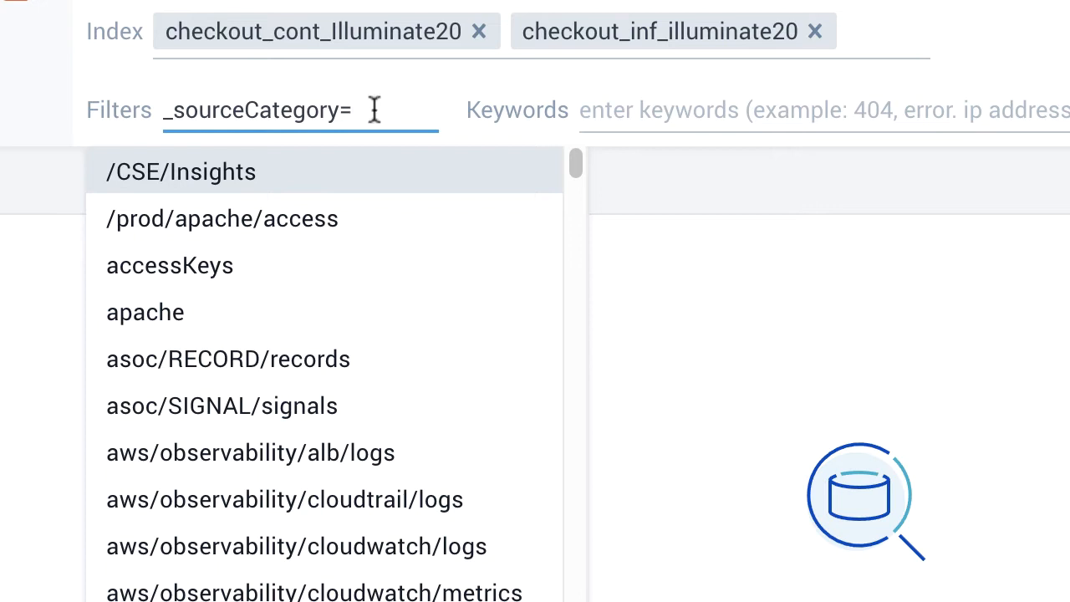
text(tr)
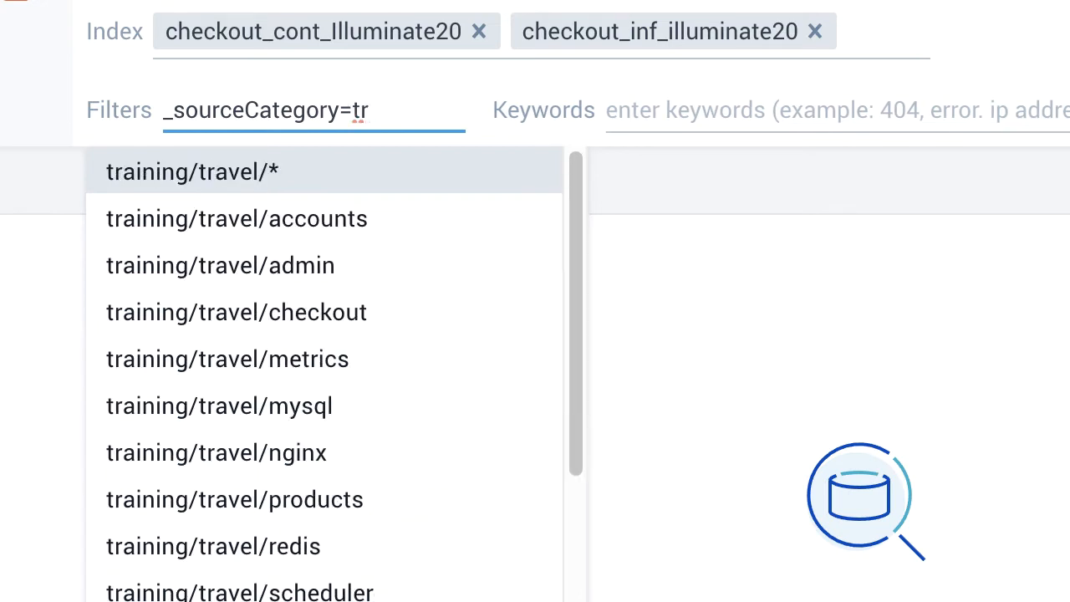
mouse_move(236, 218)
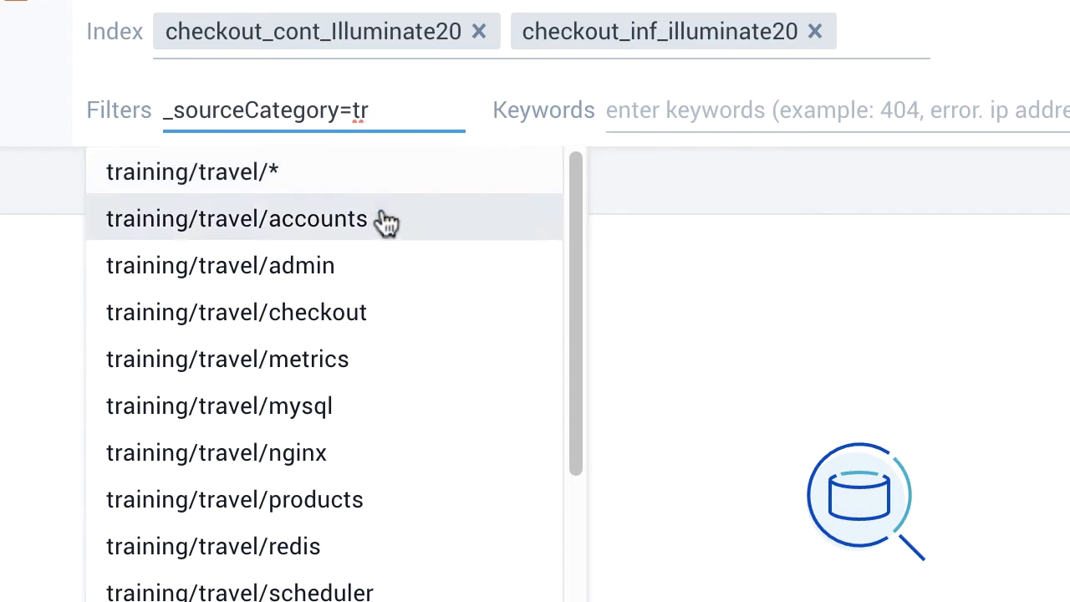
mouse_move(364, 312)
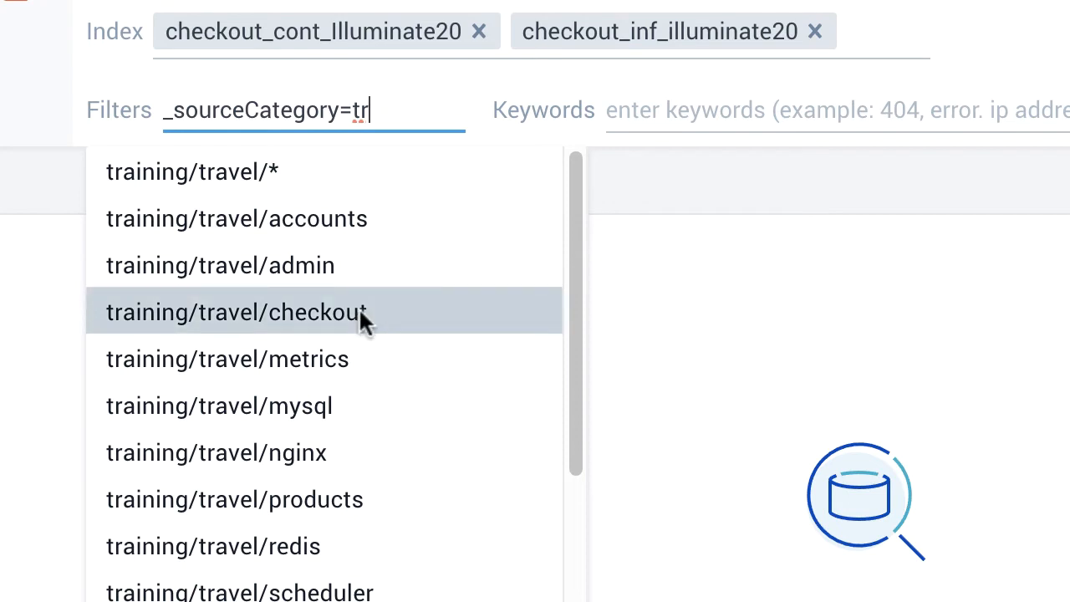
click(236, 312)
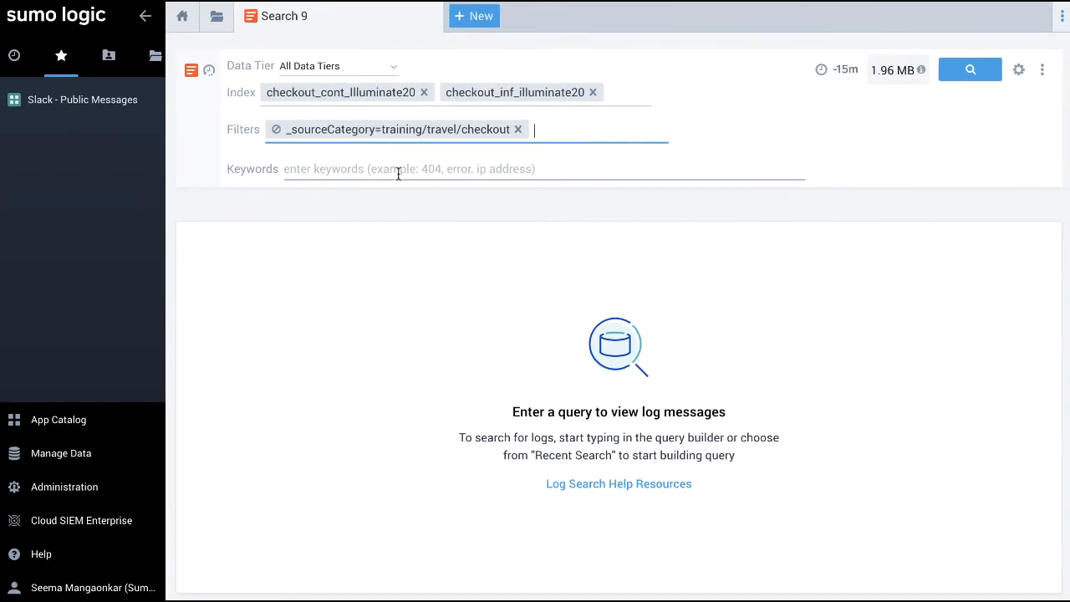
Set keywords "booking", "success" and a Last 60 Minutes time range
text(booking success)
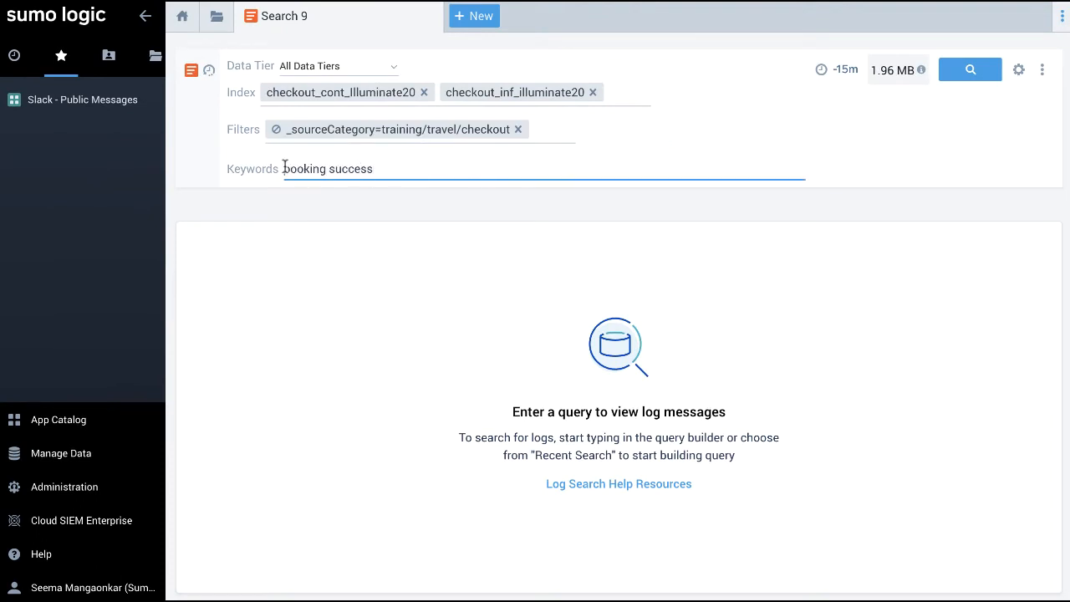
text("booking", "success")
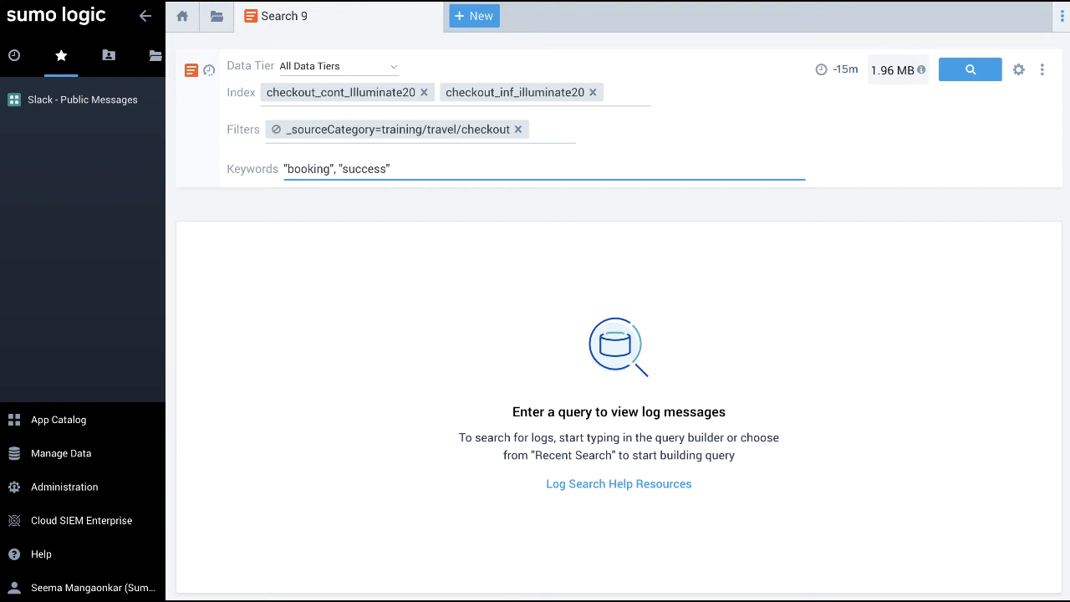
click(837, 70)
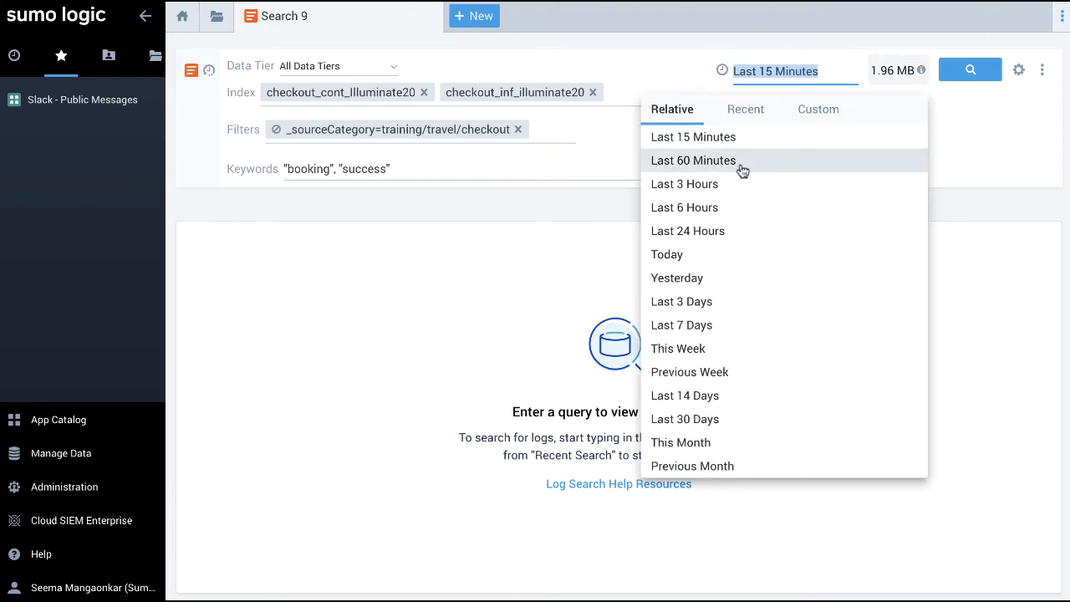
mouse_move(726, 167)
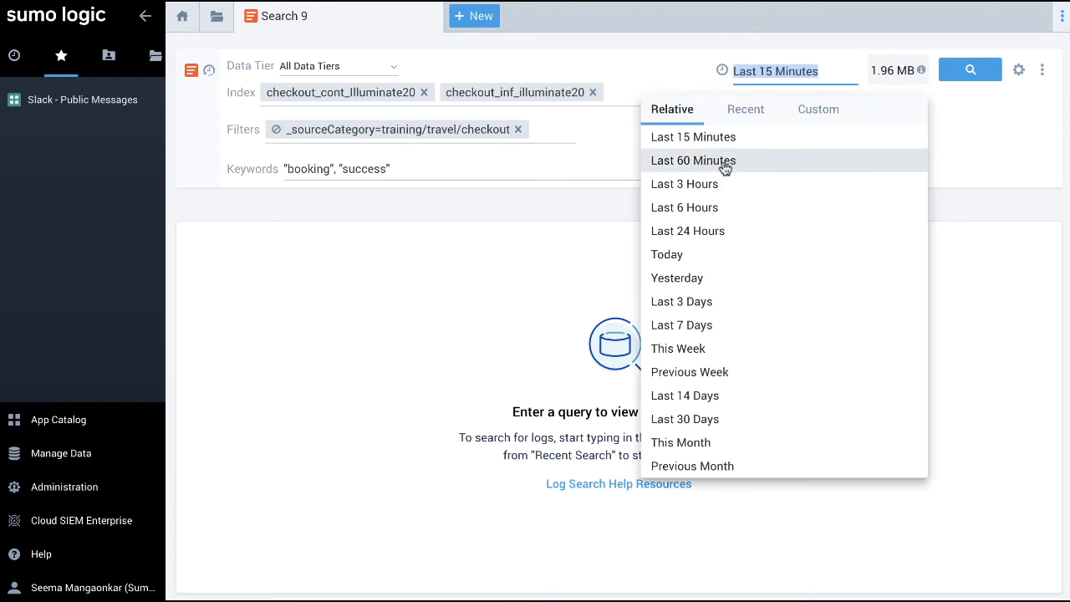
click(693, 161)
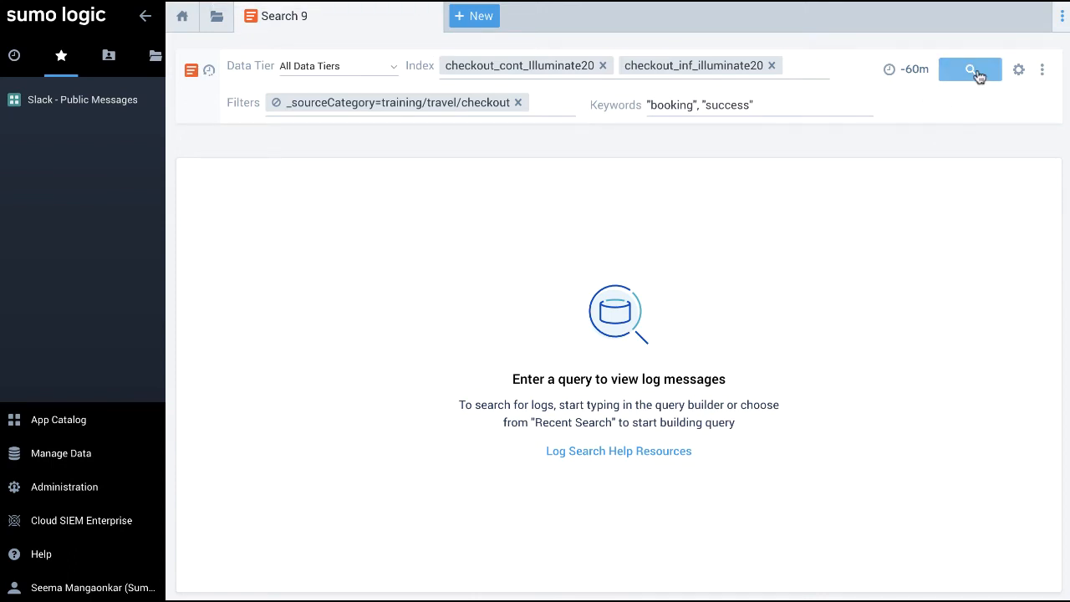
Run the search, dropping the keyword comma, to show 8,892 checkout messages with the field list hidden
click(969, 69)
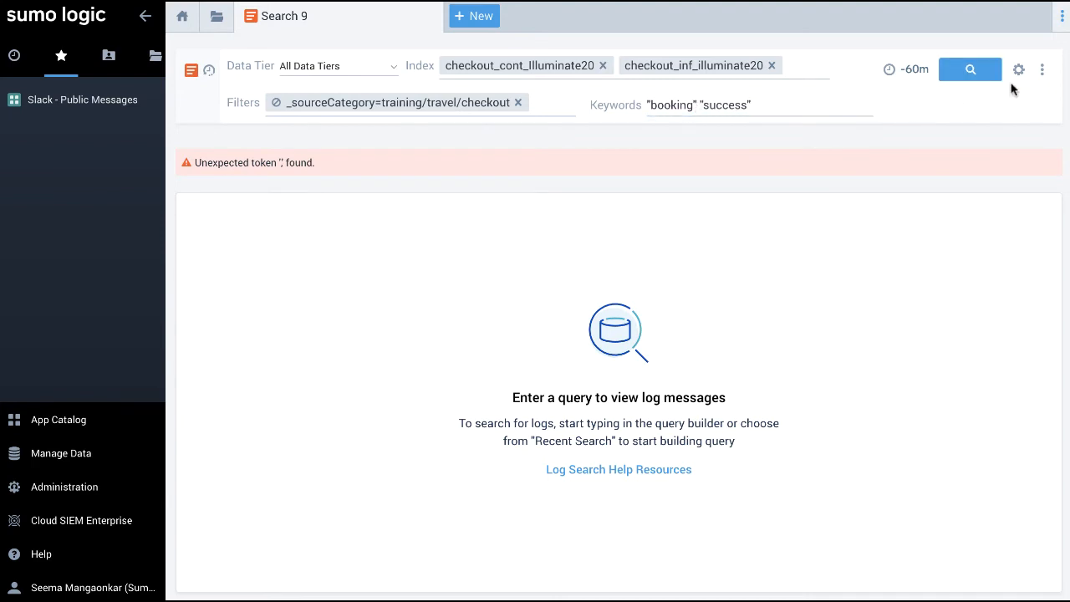
click(969, 70)
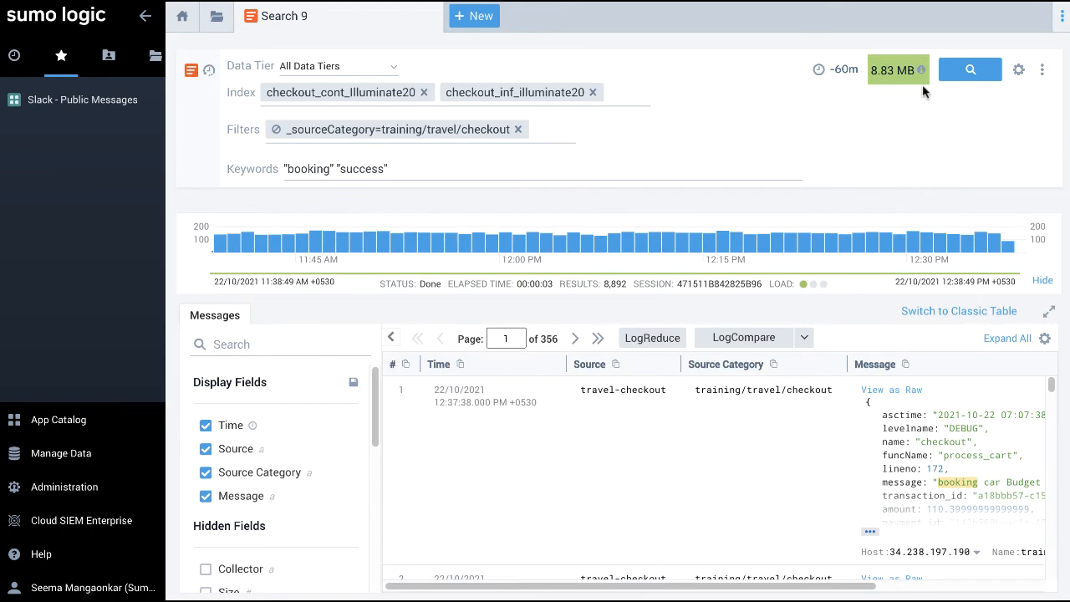
click(199, 344)
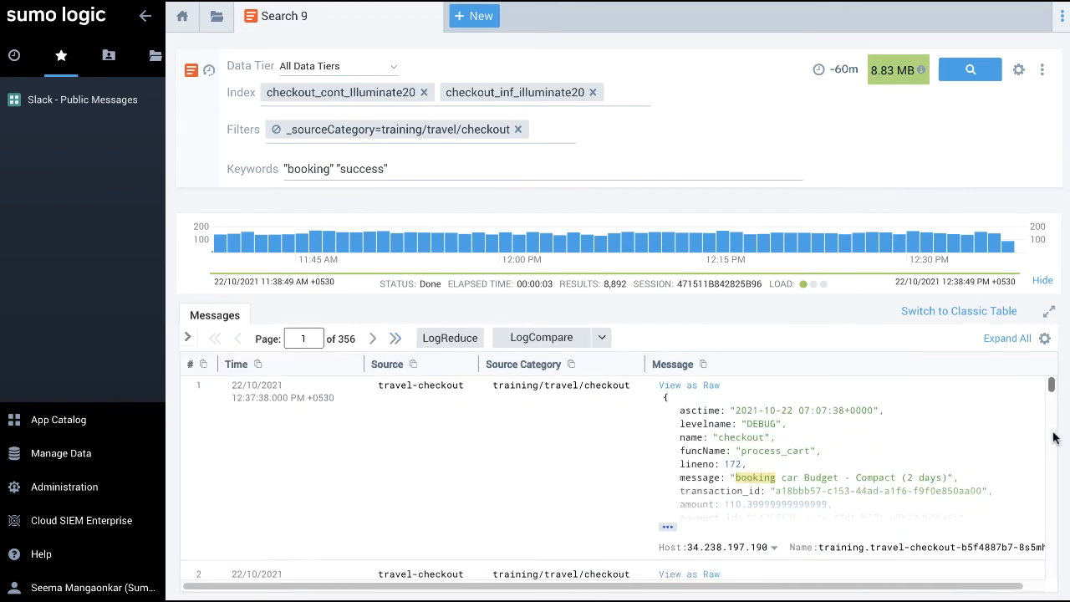
scroll(down, 3)
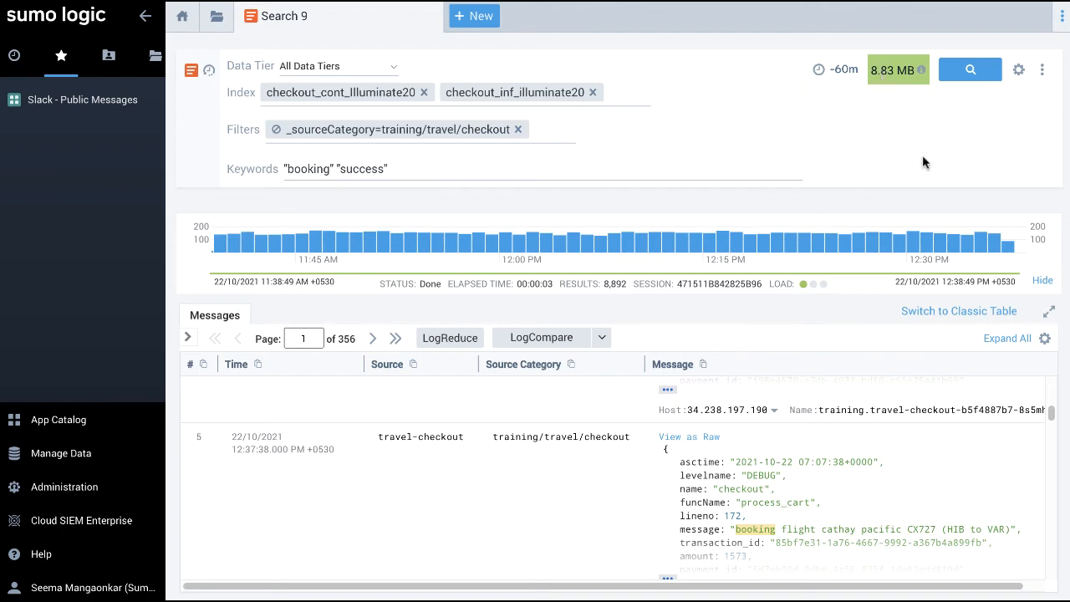
mouse_move(919, 170)
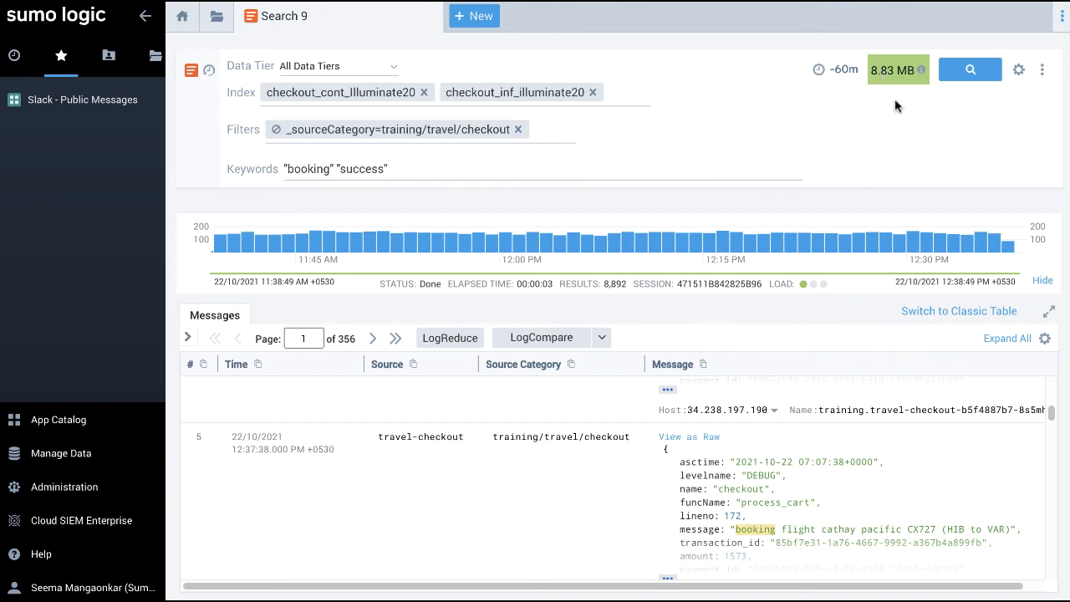
mouse_move(334, 243)
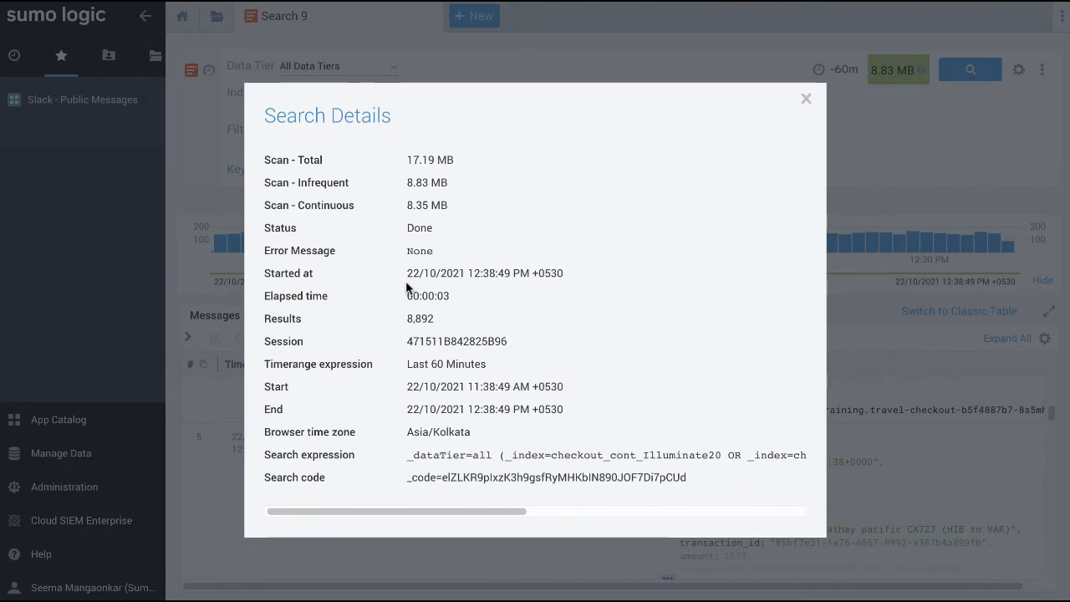
mouse_move(734, 367)
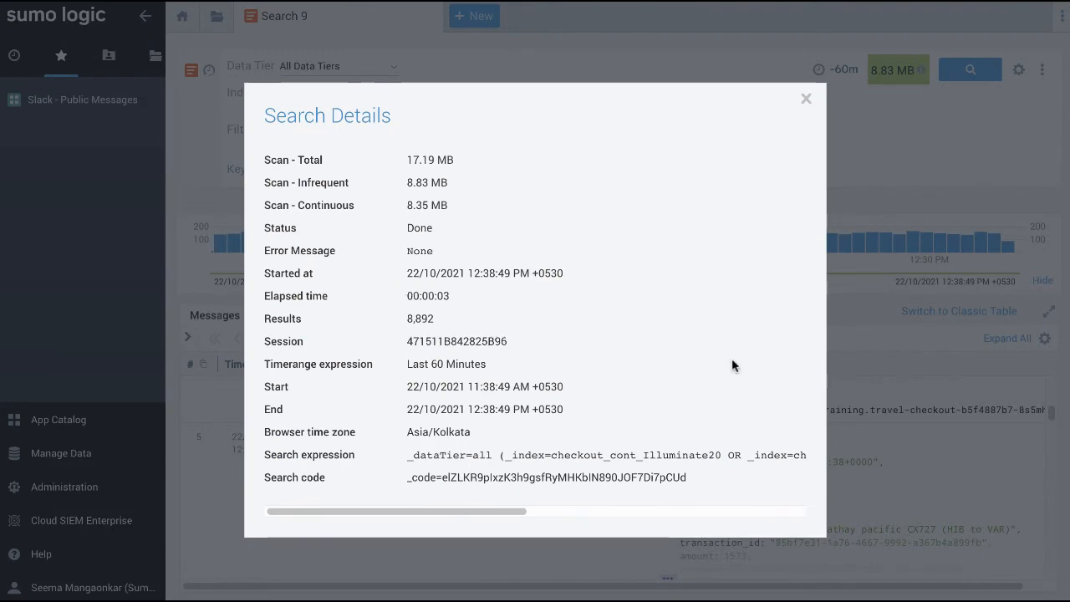